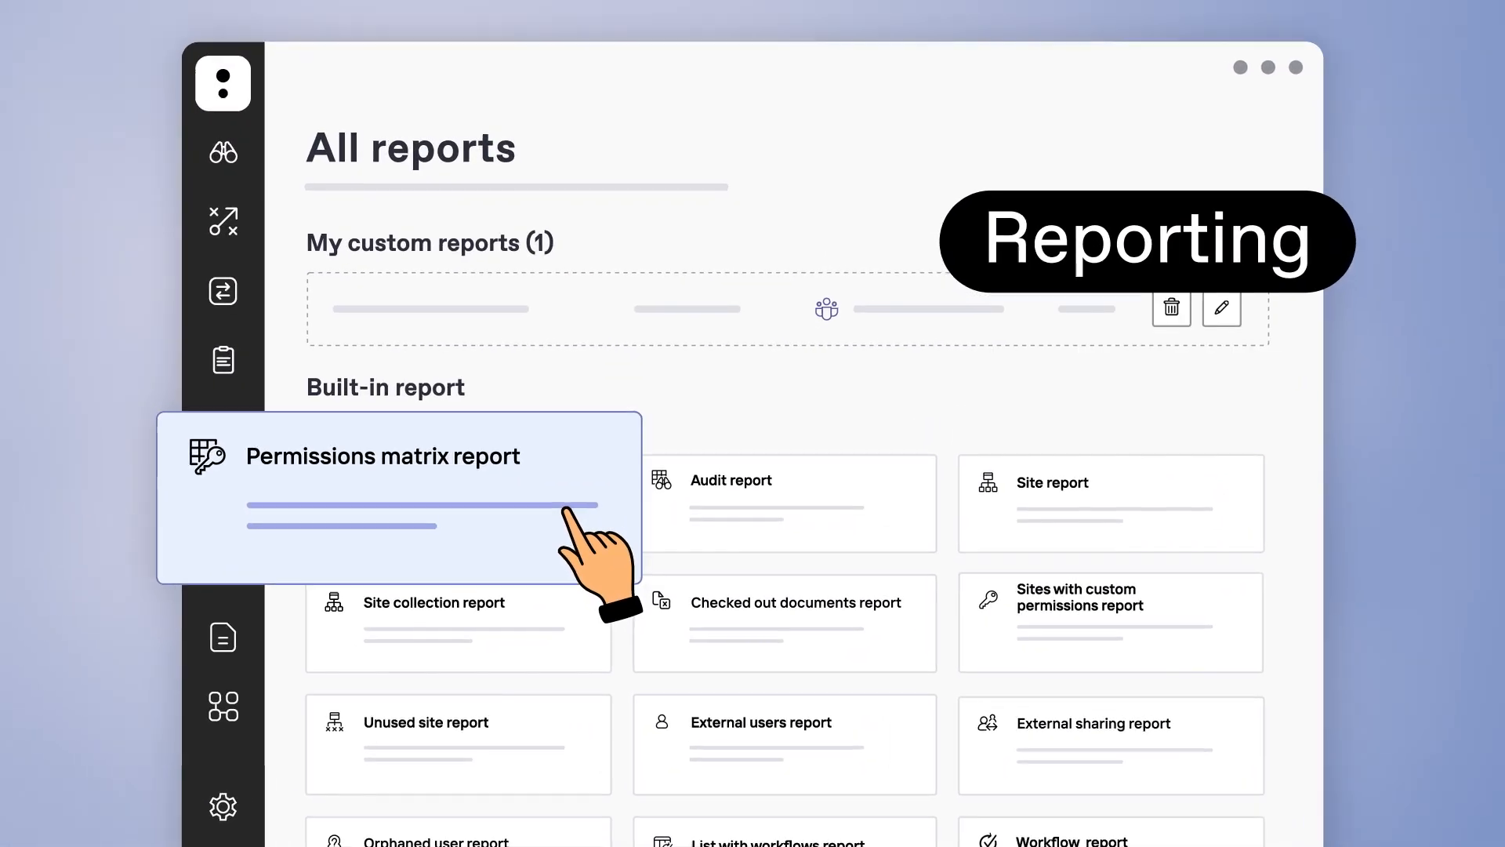
Scroll down the All reports list to the Permissions matrix built-in report.
scroll(down, 3)
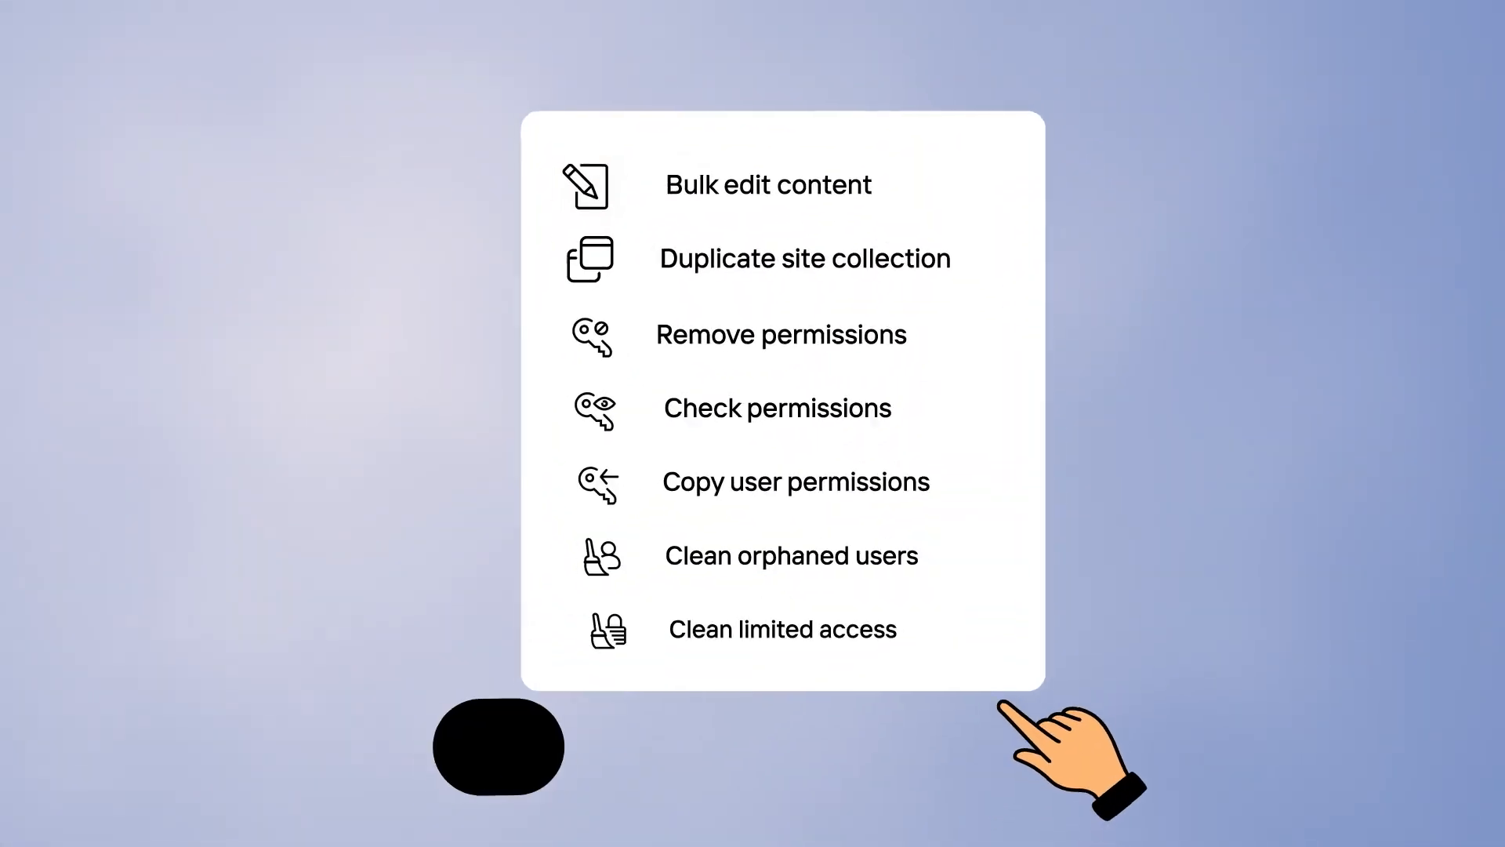
Show the quick actions list: Bulk edit content, Duplicate site collection, Remove permissions.
click(767, 184)
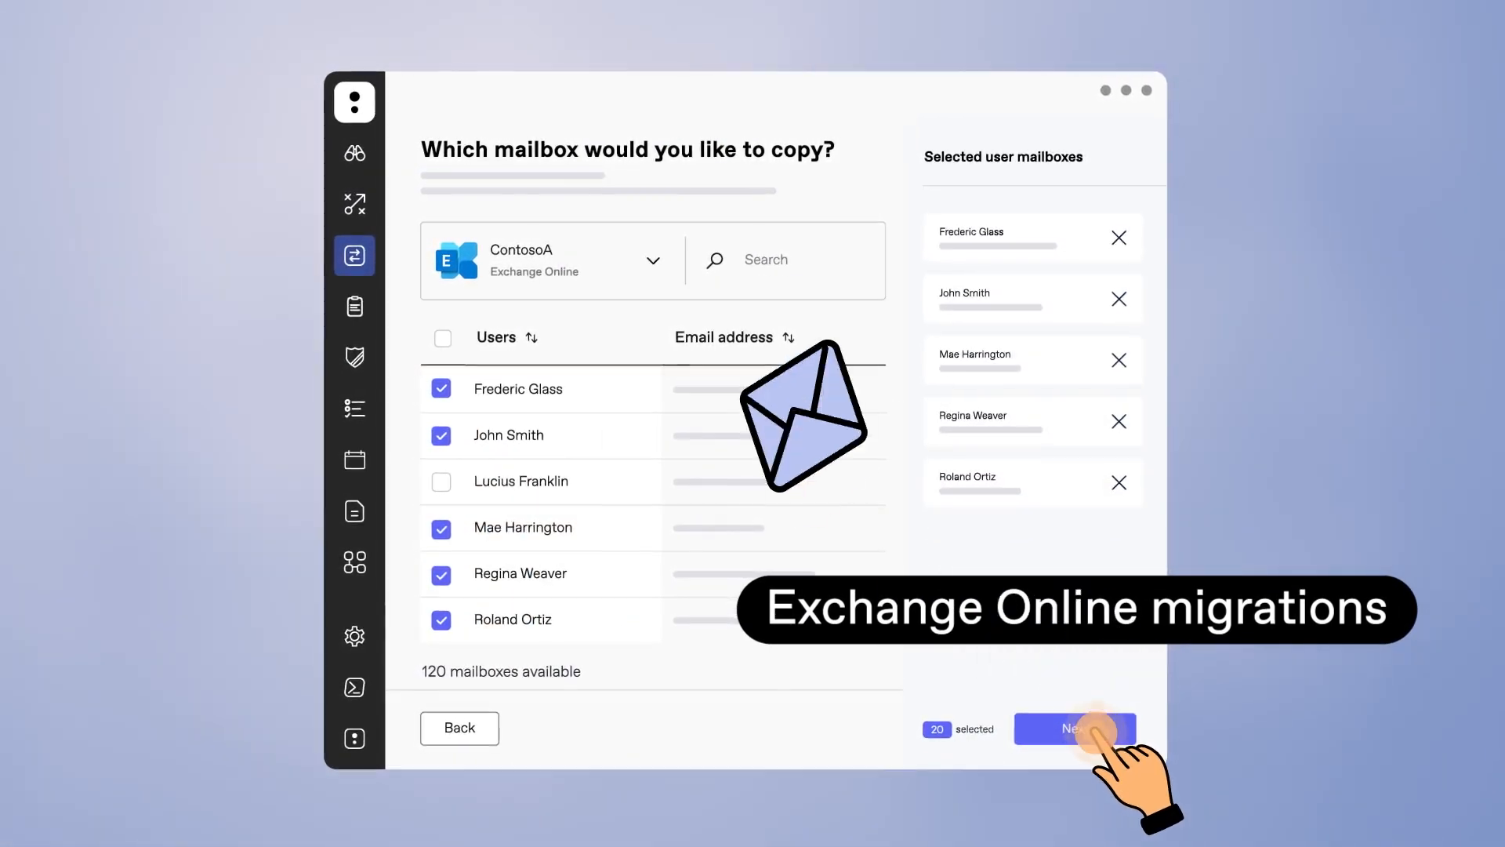
Continue from the selected user mailboxes to the source-to-destination mailbox mapping.
click(1073, 728)
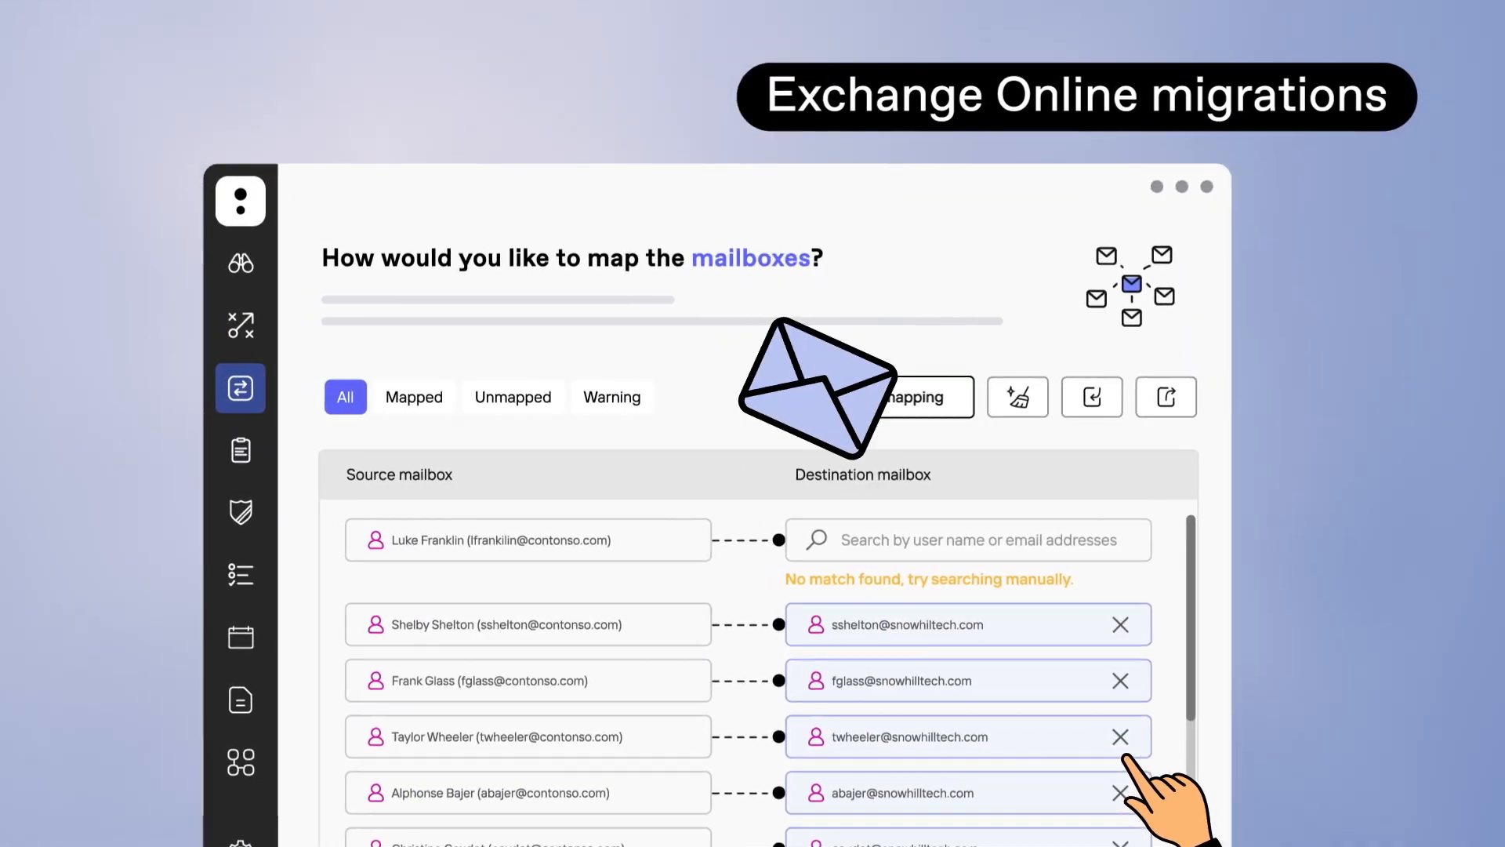